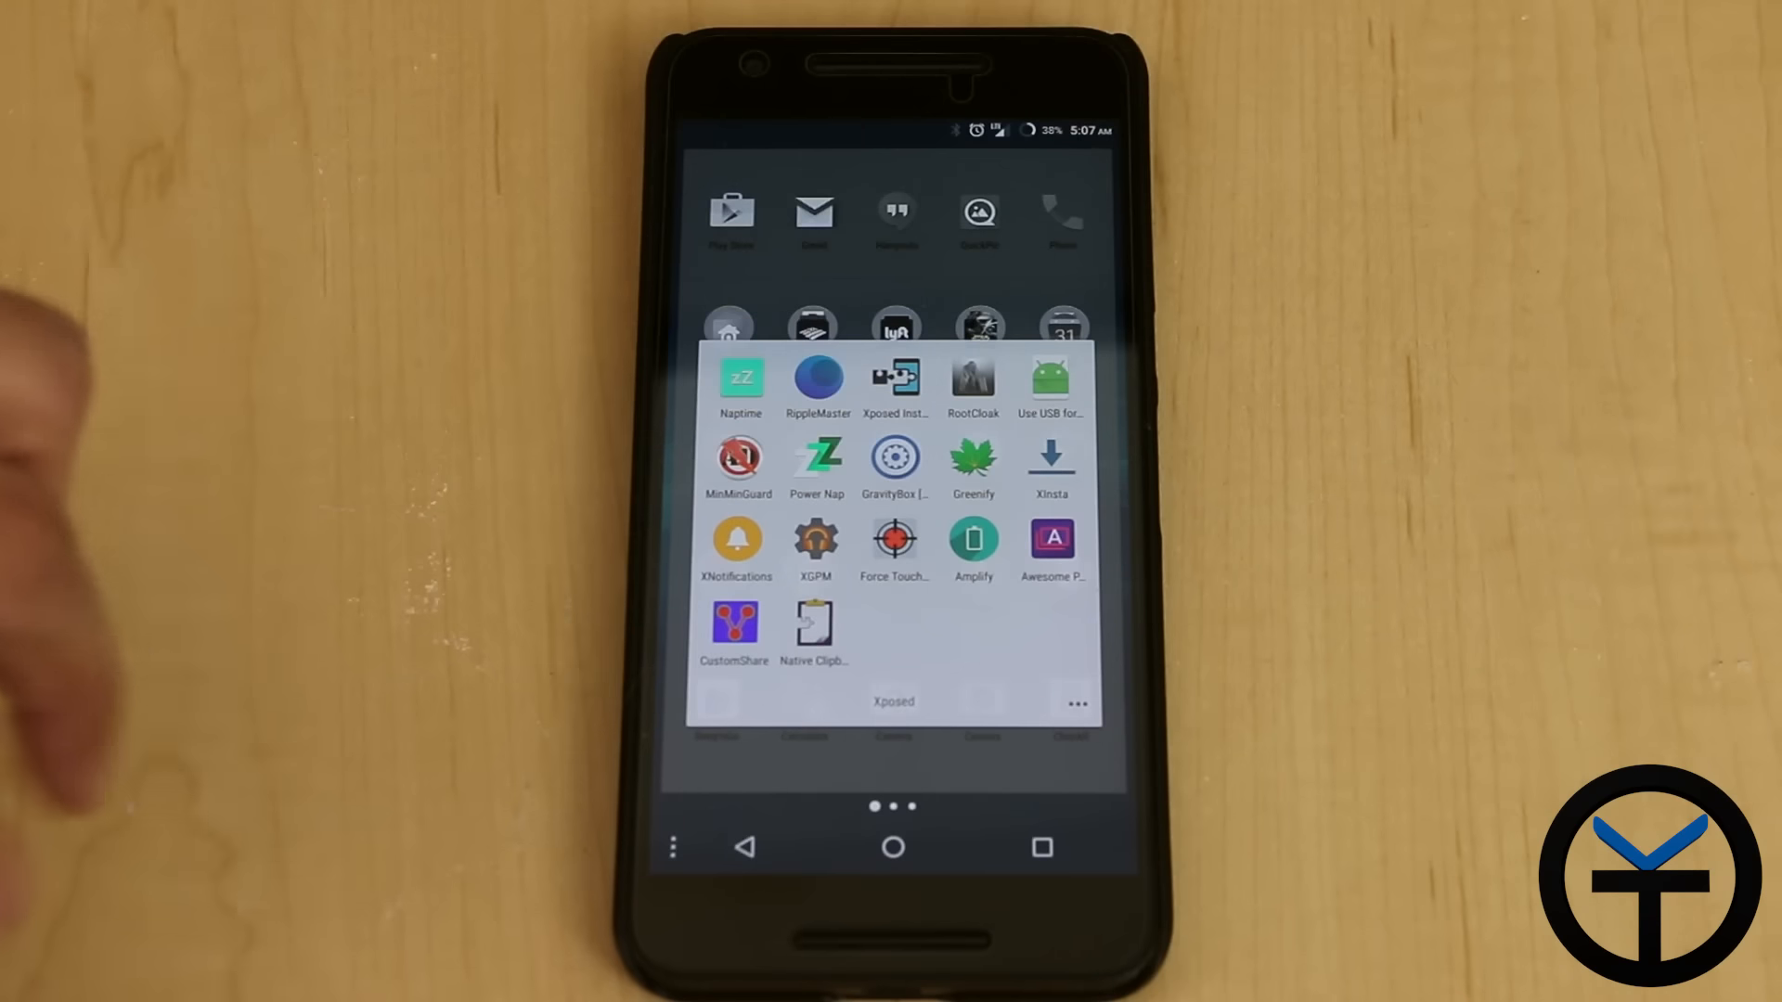
# Launch Power Nap from the Xposed folder on the home screen
pyautogui.click(740, 377)
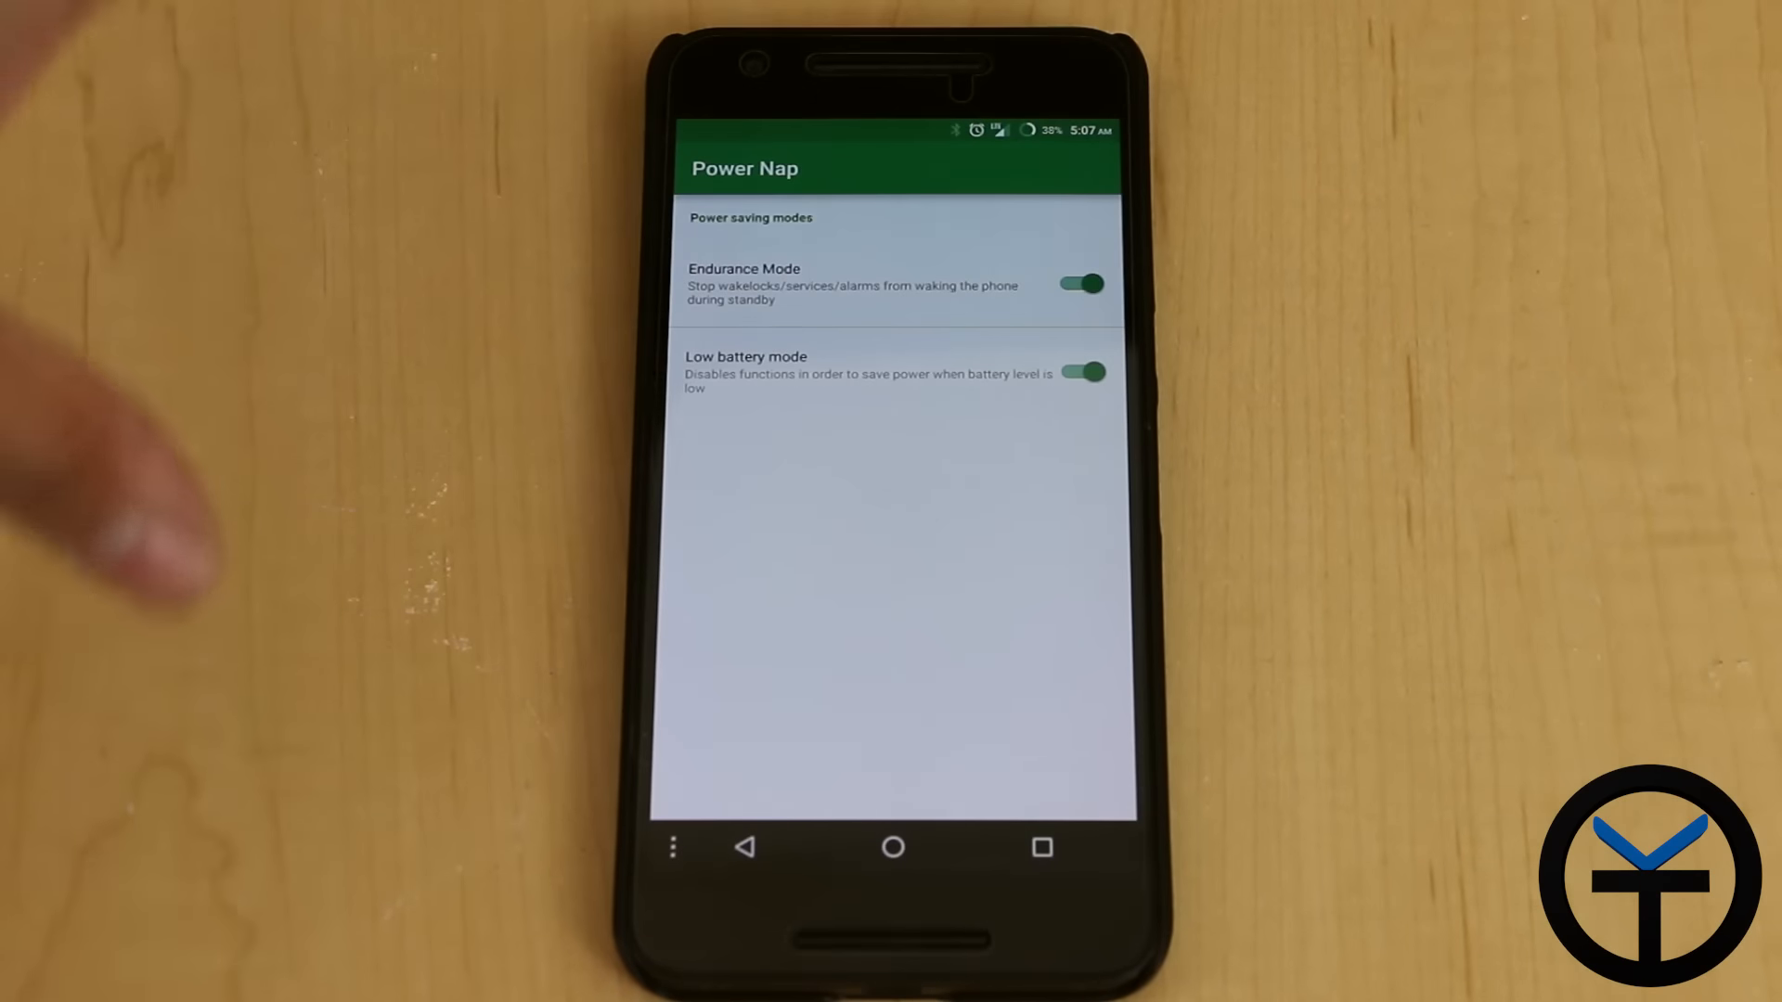
pyautogui.moveTo(226, 341)
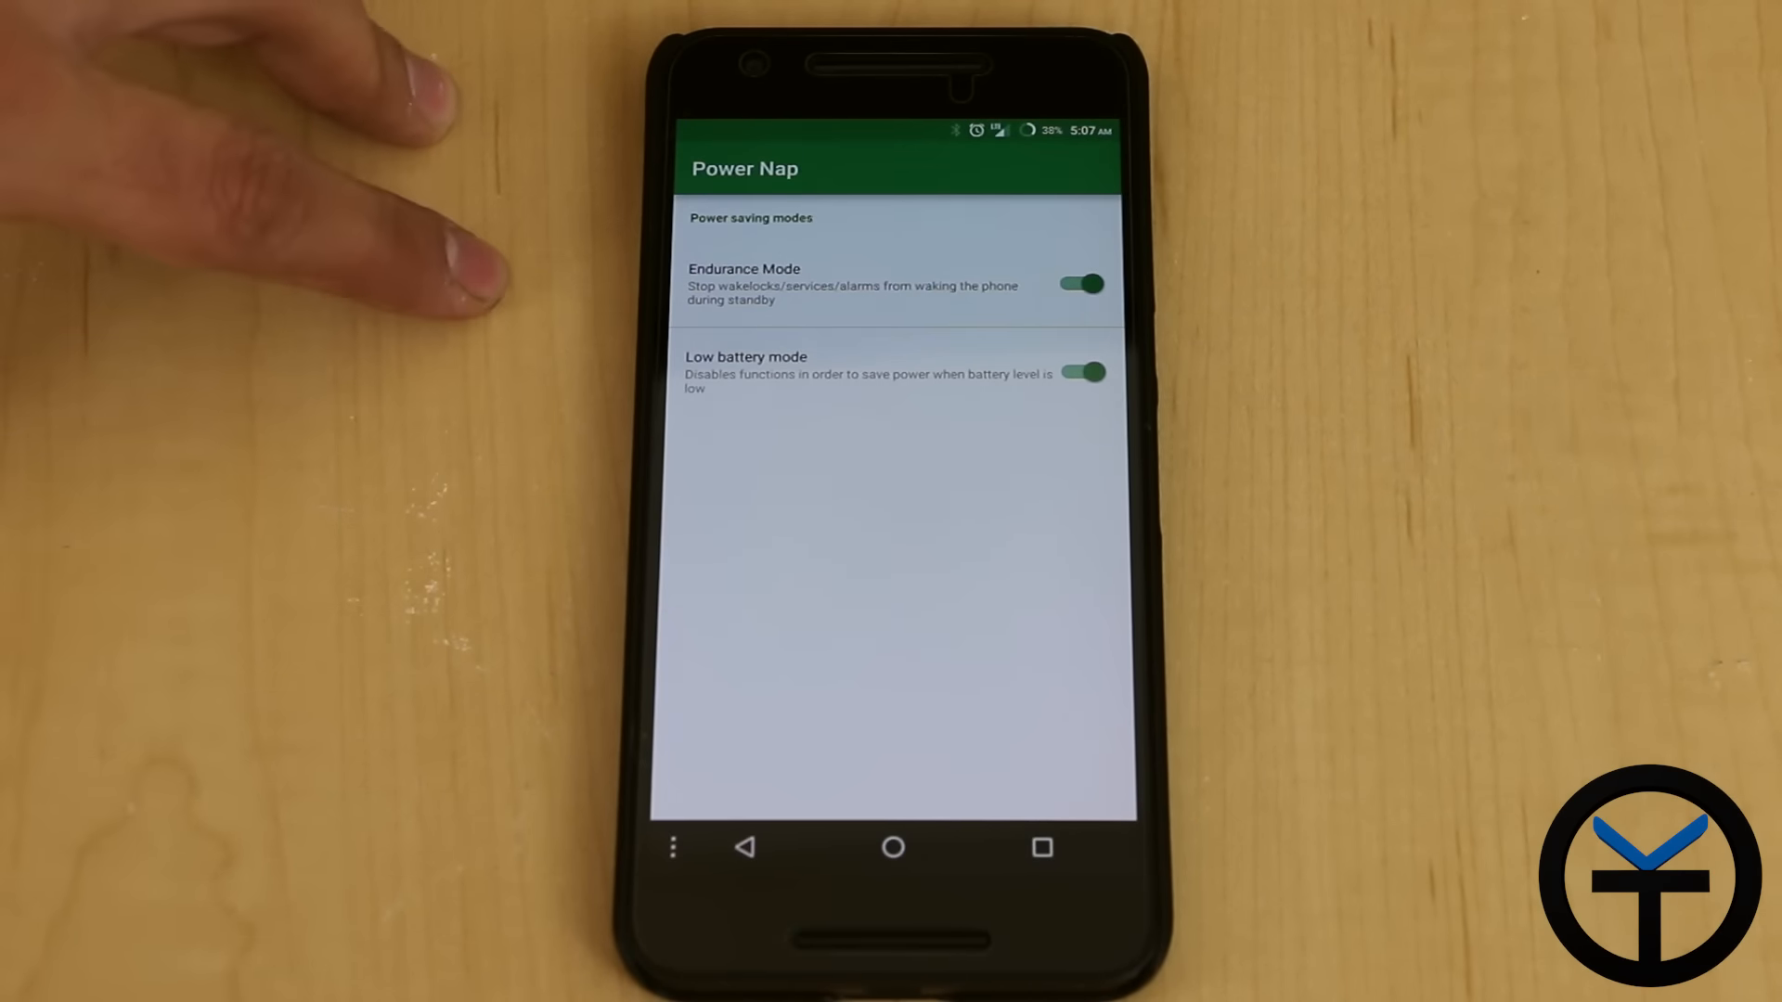
pyautogui.moveTo(512, 318)
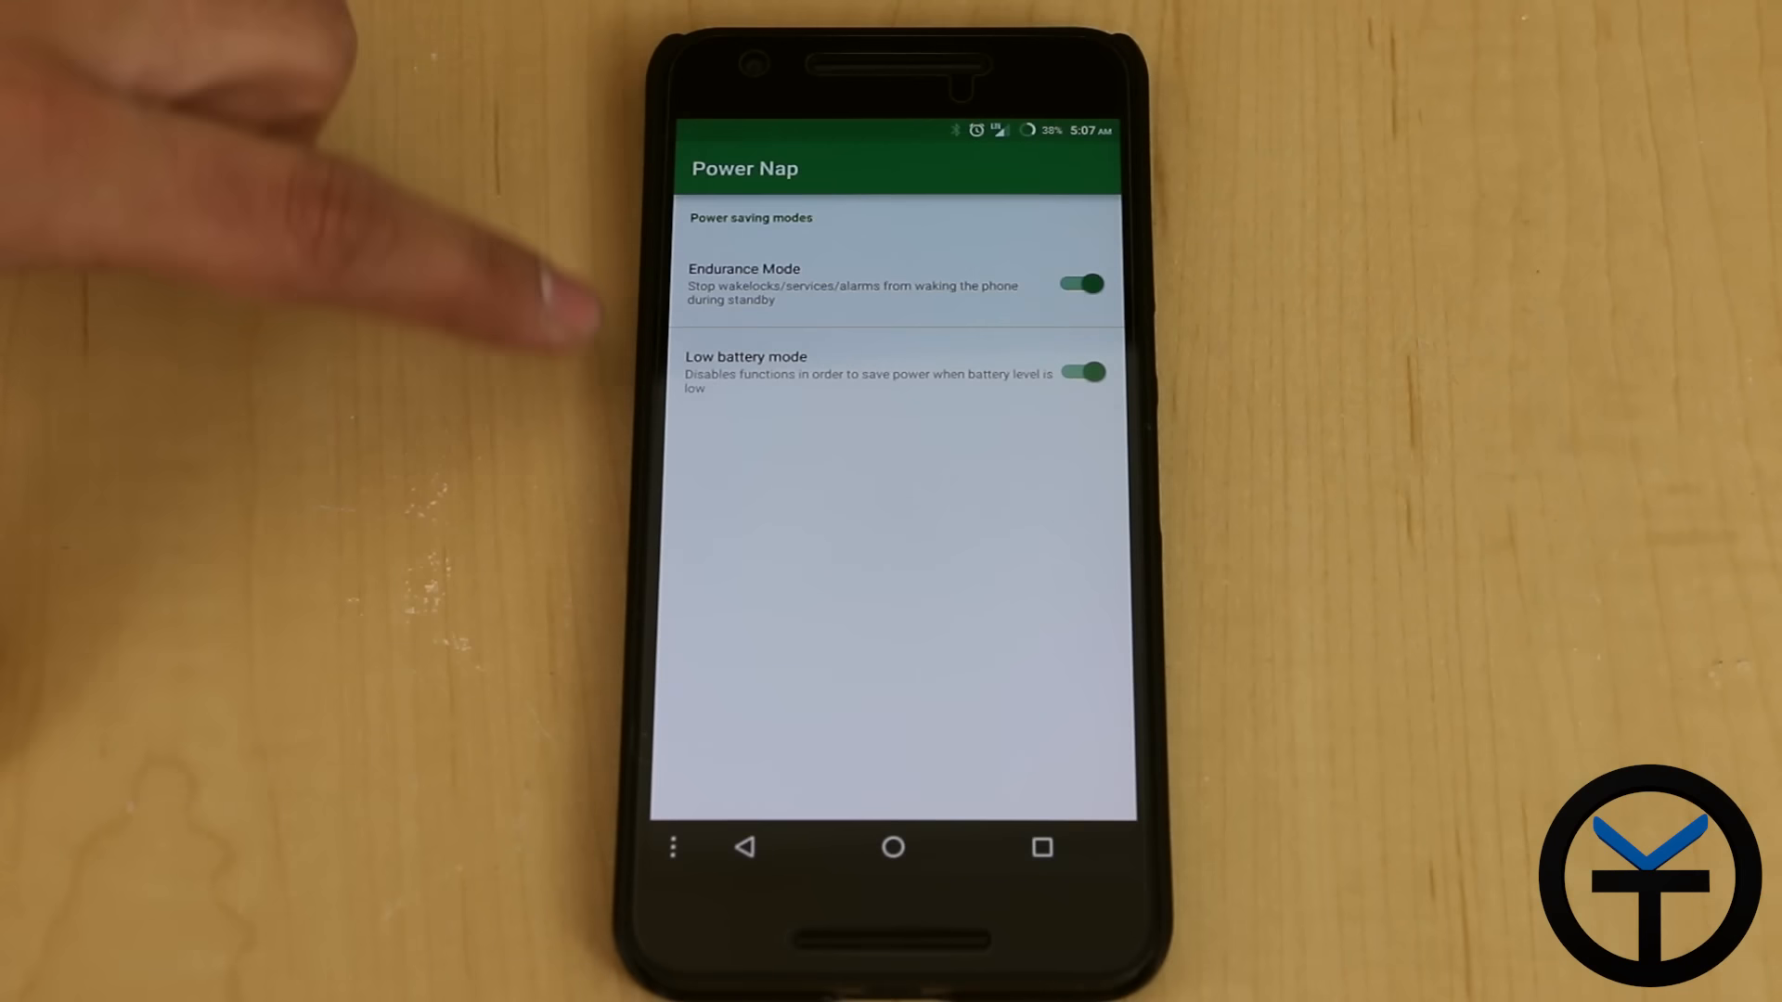
pyautogui.moveTo(455, 397)
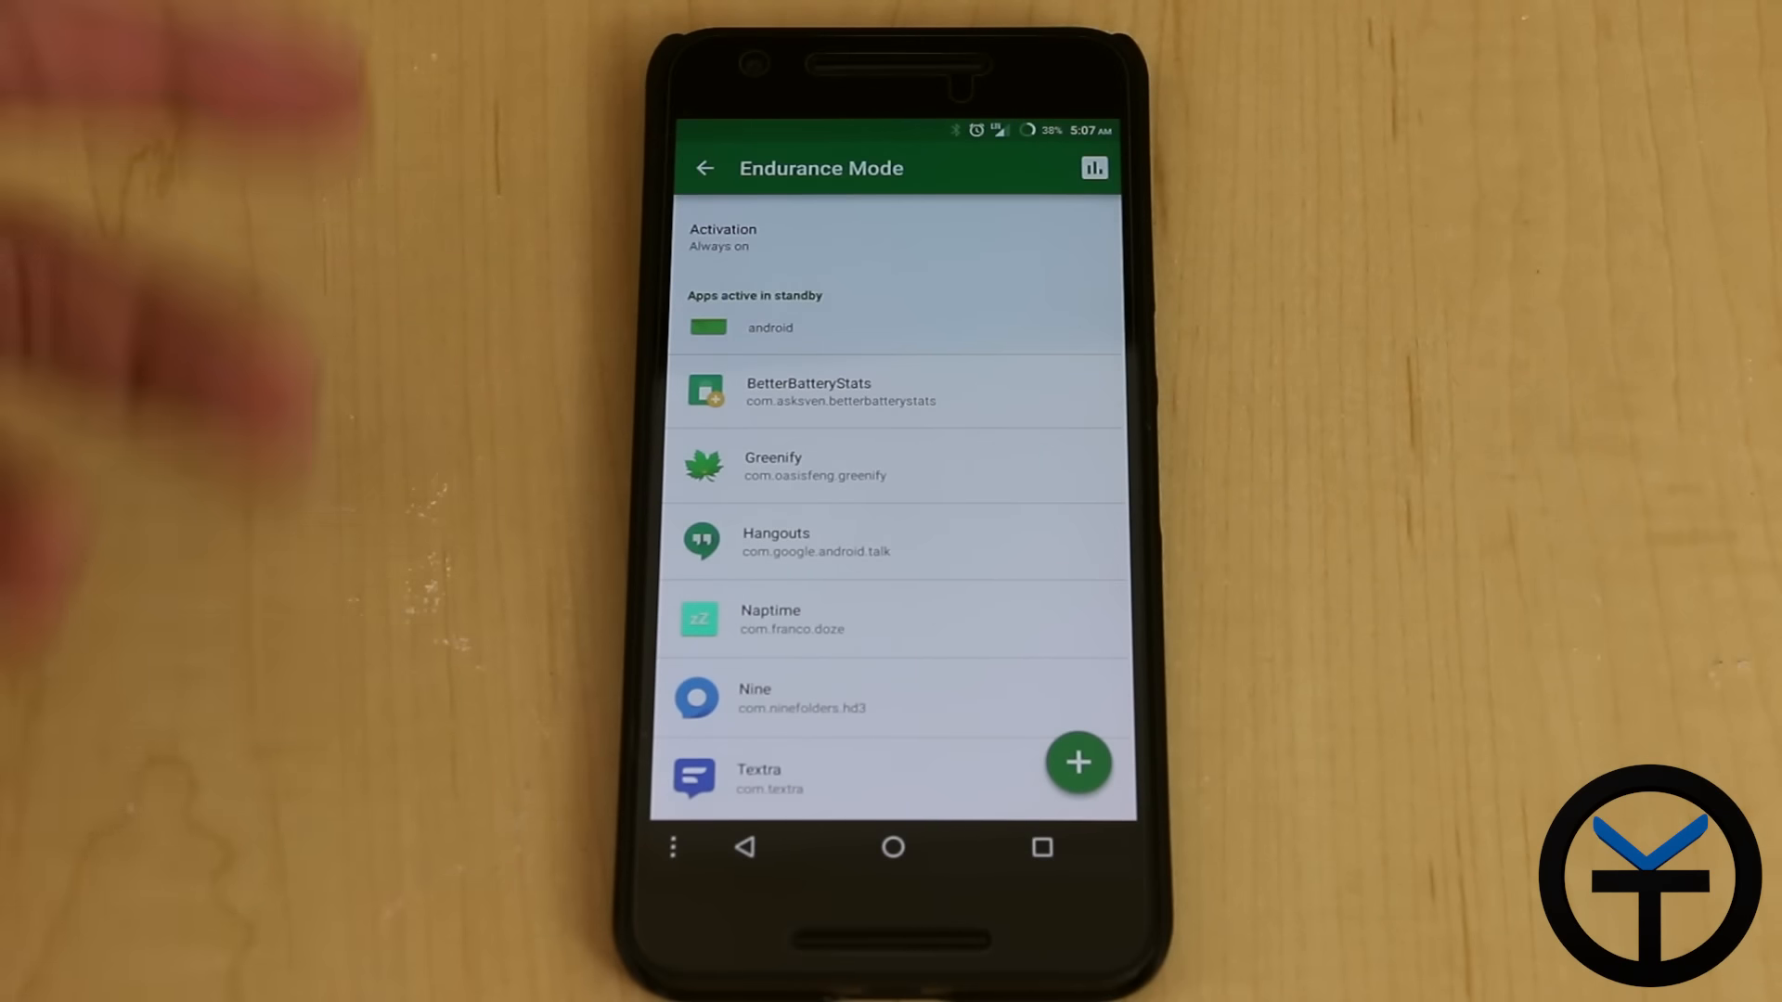
# Scroll through the 'Apps active in standby' whitelist in Endurance Mode
pyautogui.scroll(-3)
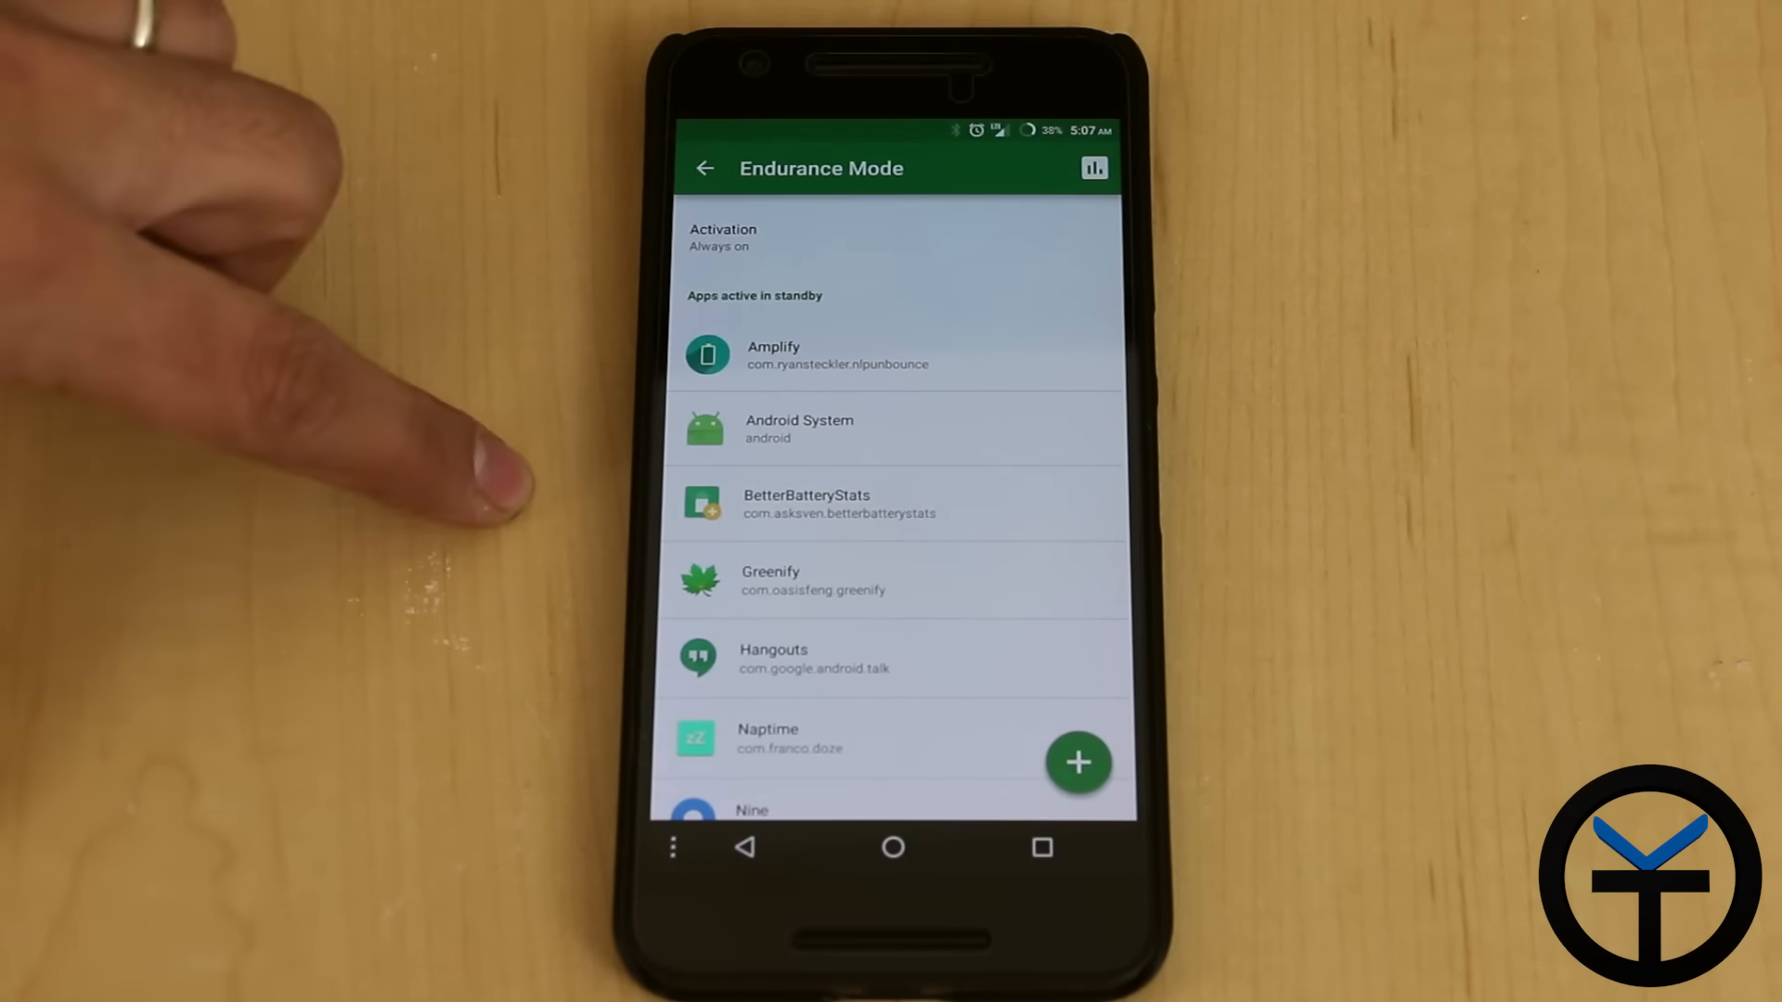
pyautogui.moveTo(341, 455)
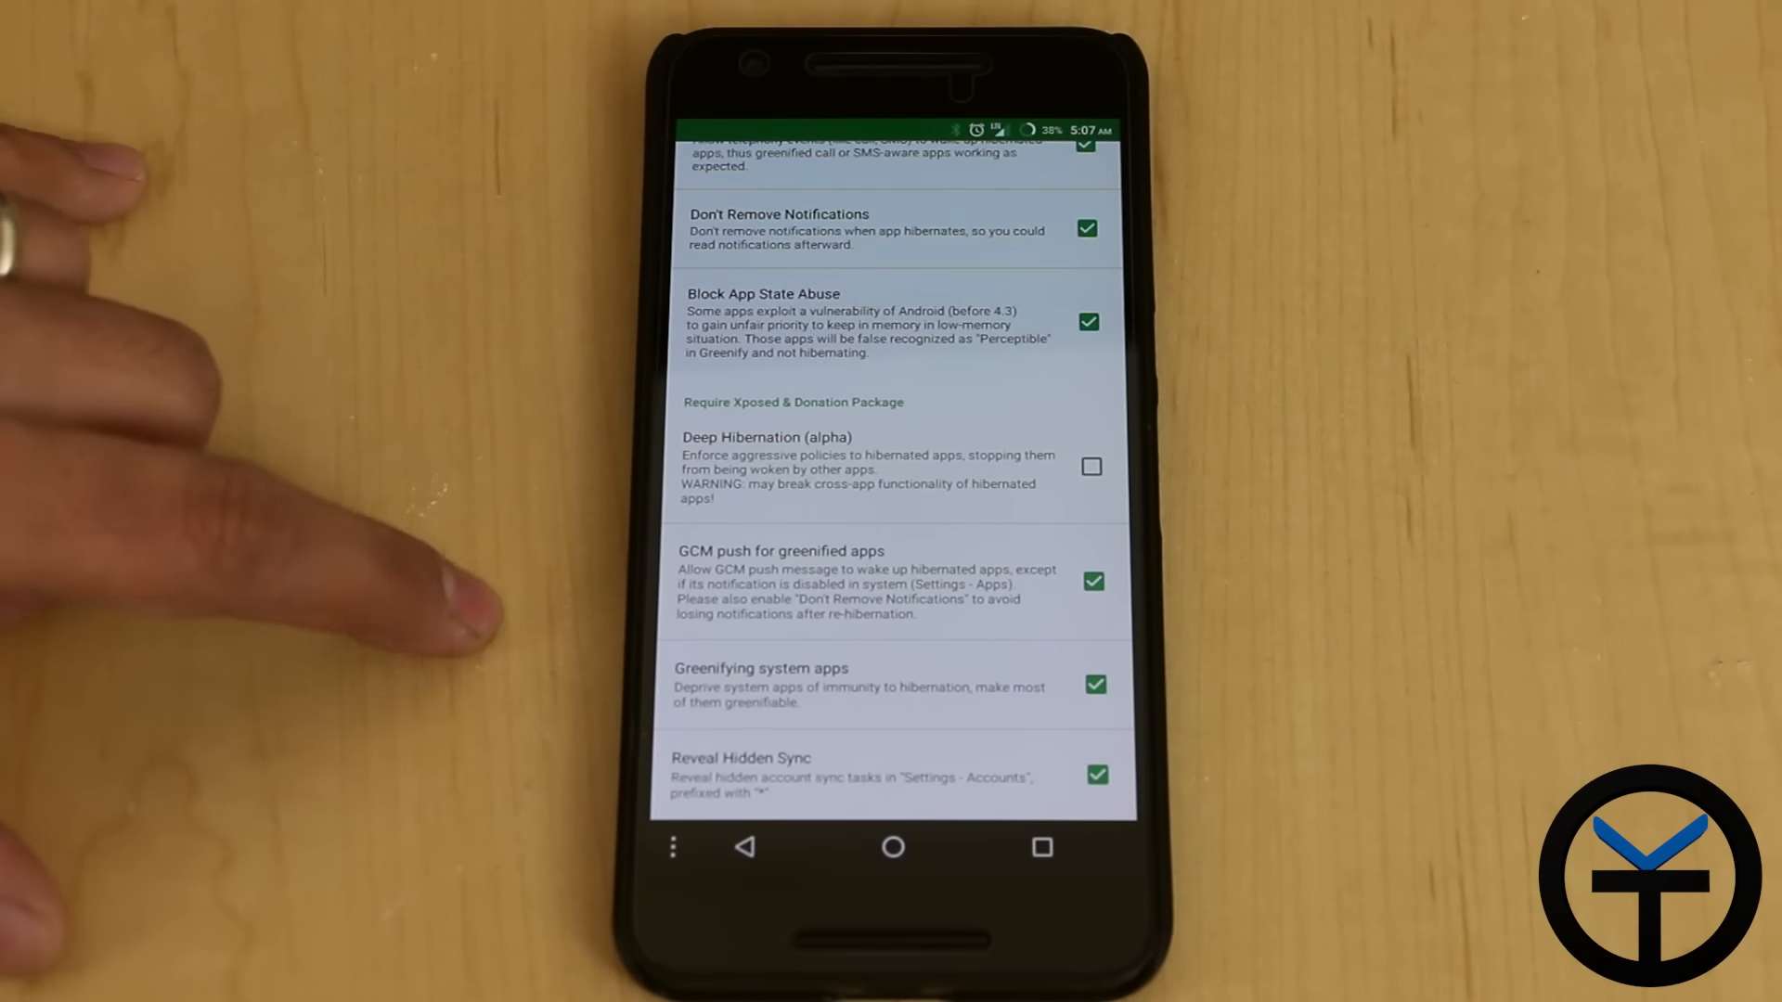
pyautogui.moveTo(397, 601)
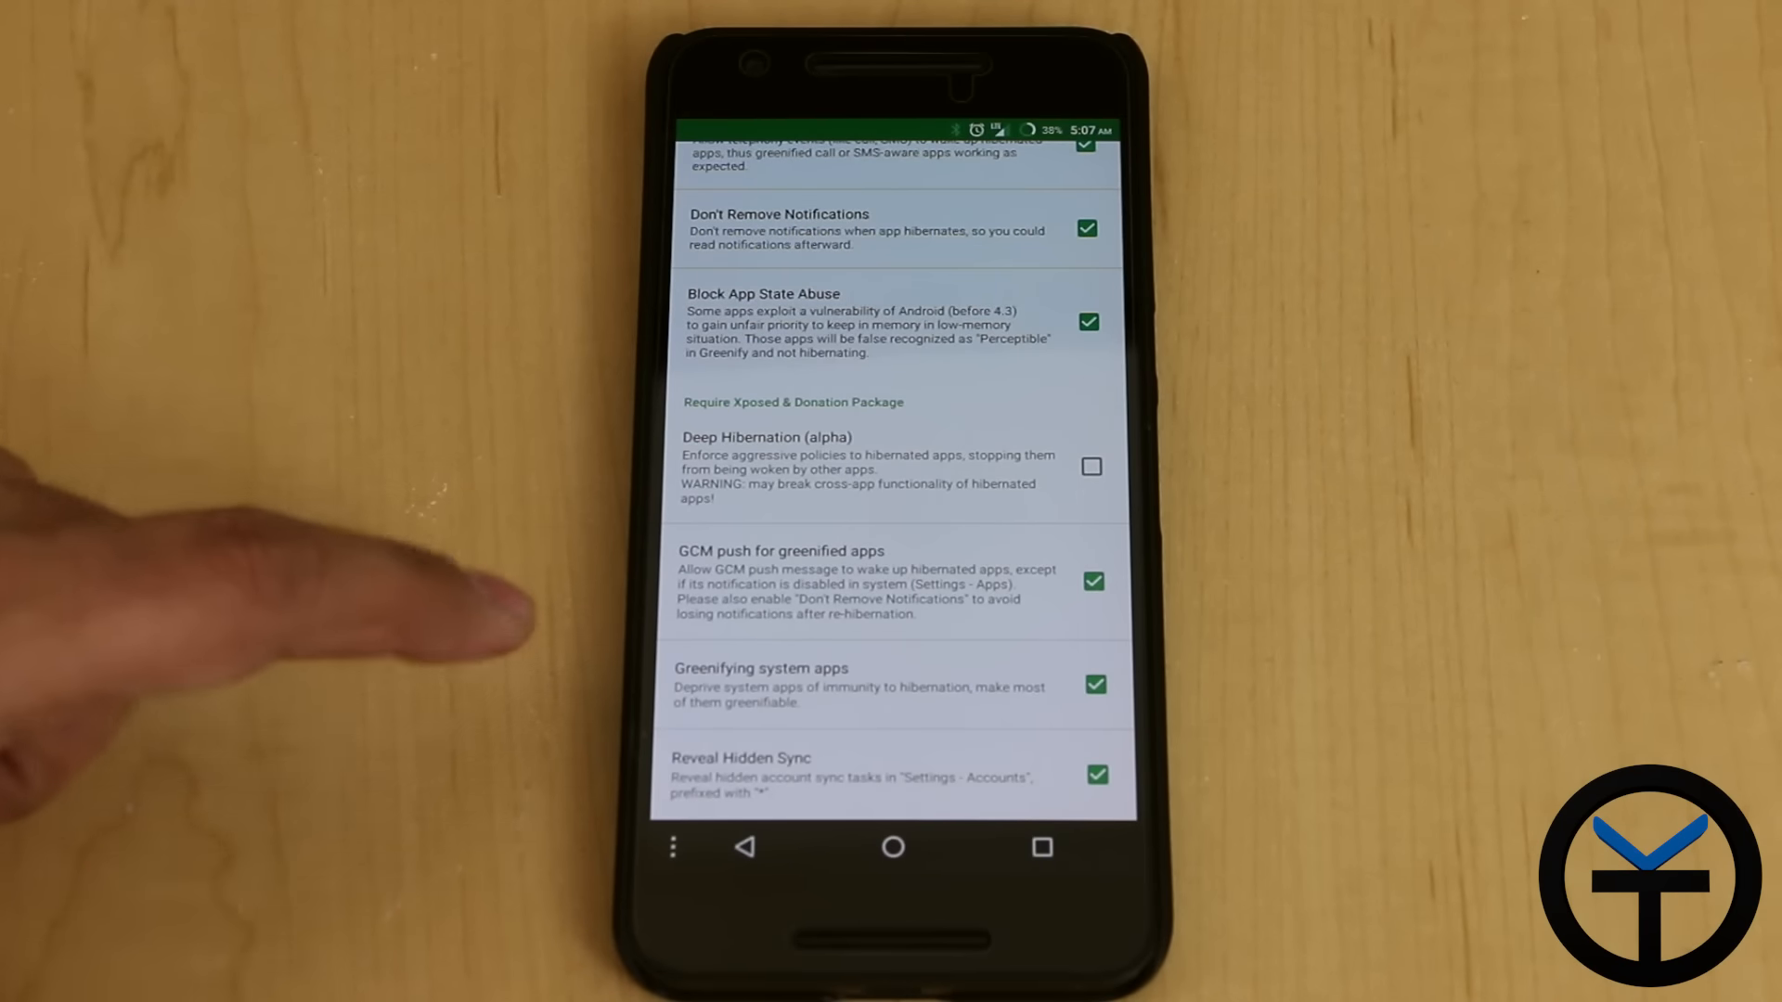
pyautogui.moveTo(397, 682)
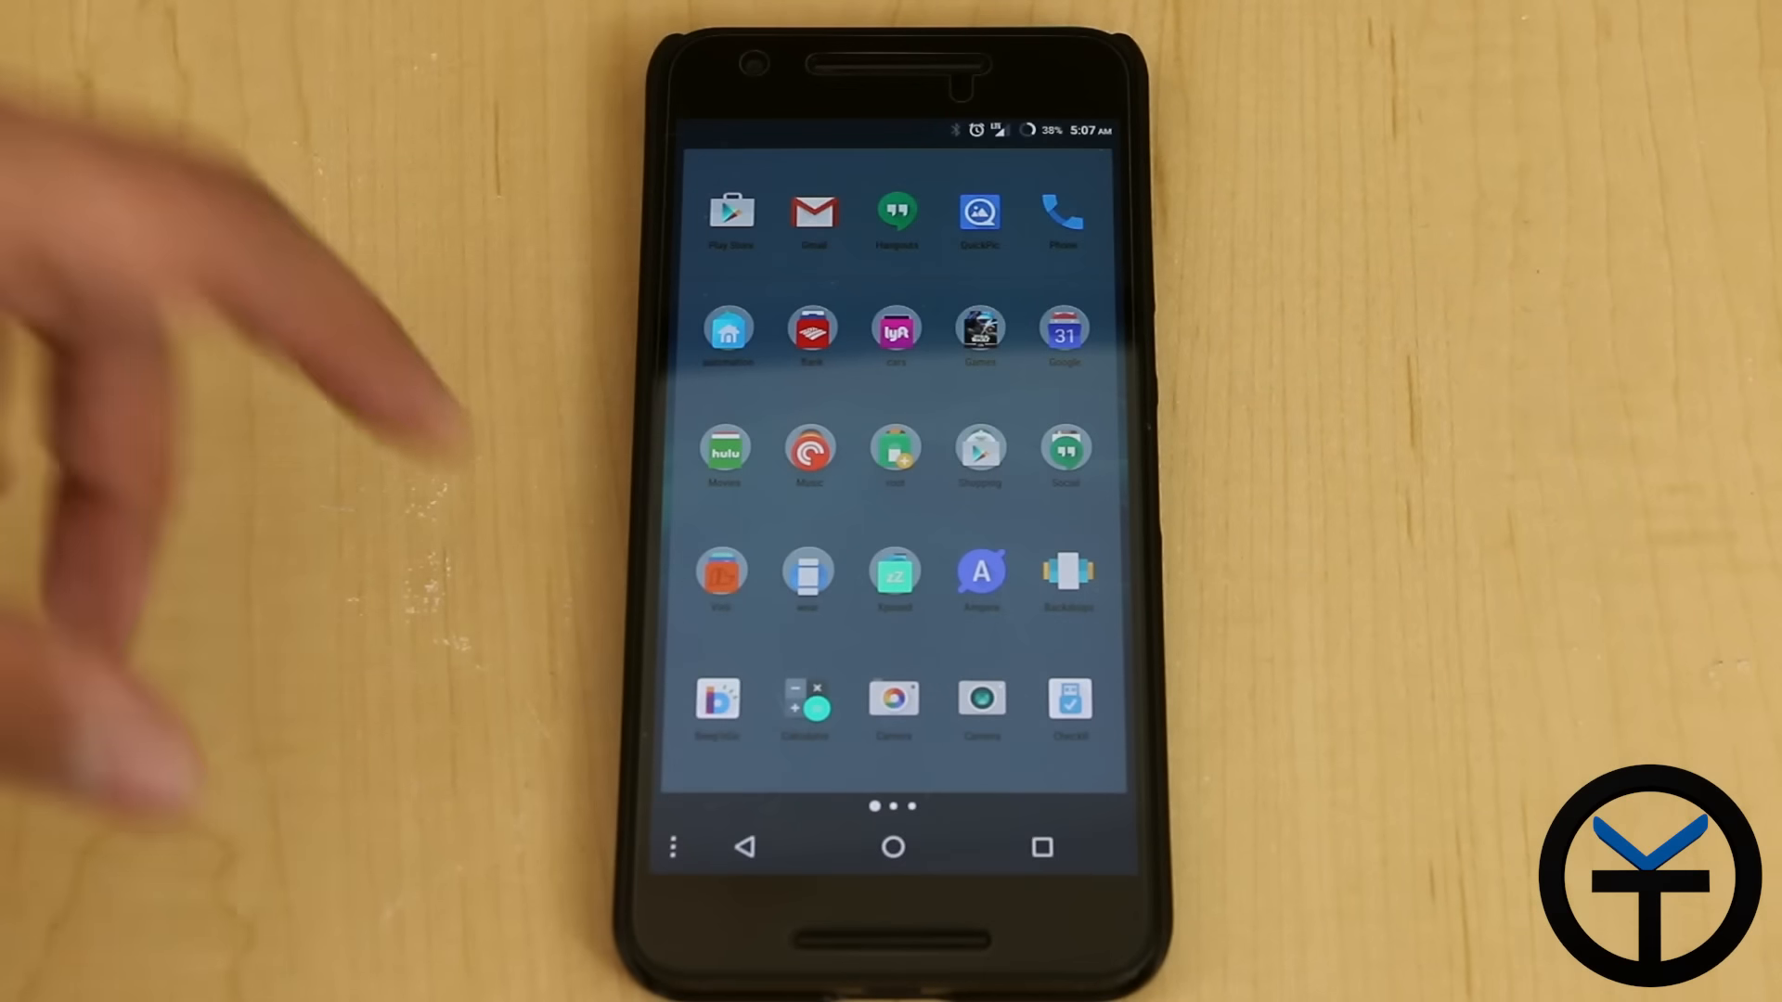
# Launch Amplify from the Xposed apps folder
pyautogui.click(727, 331)
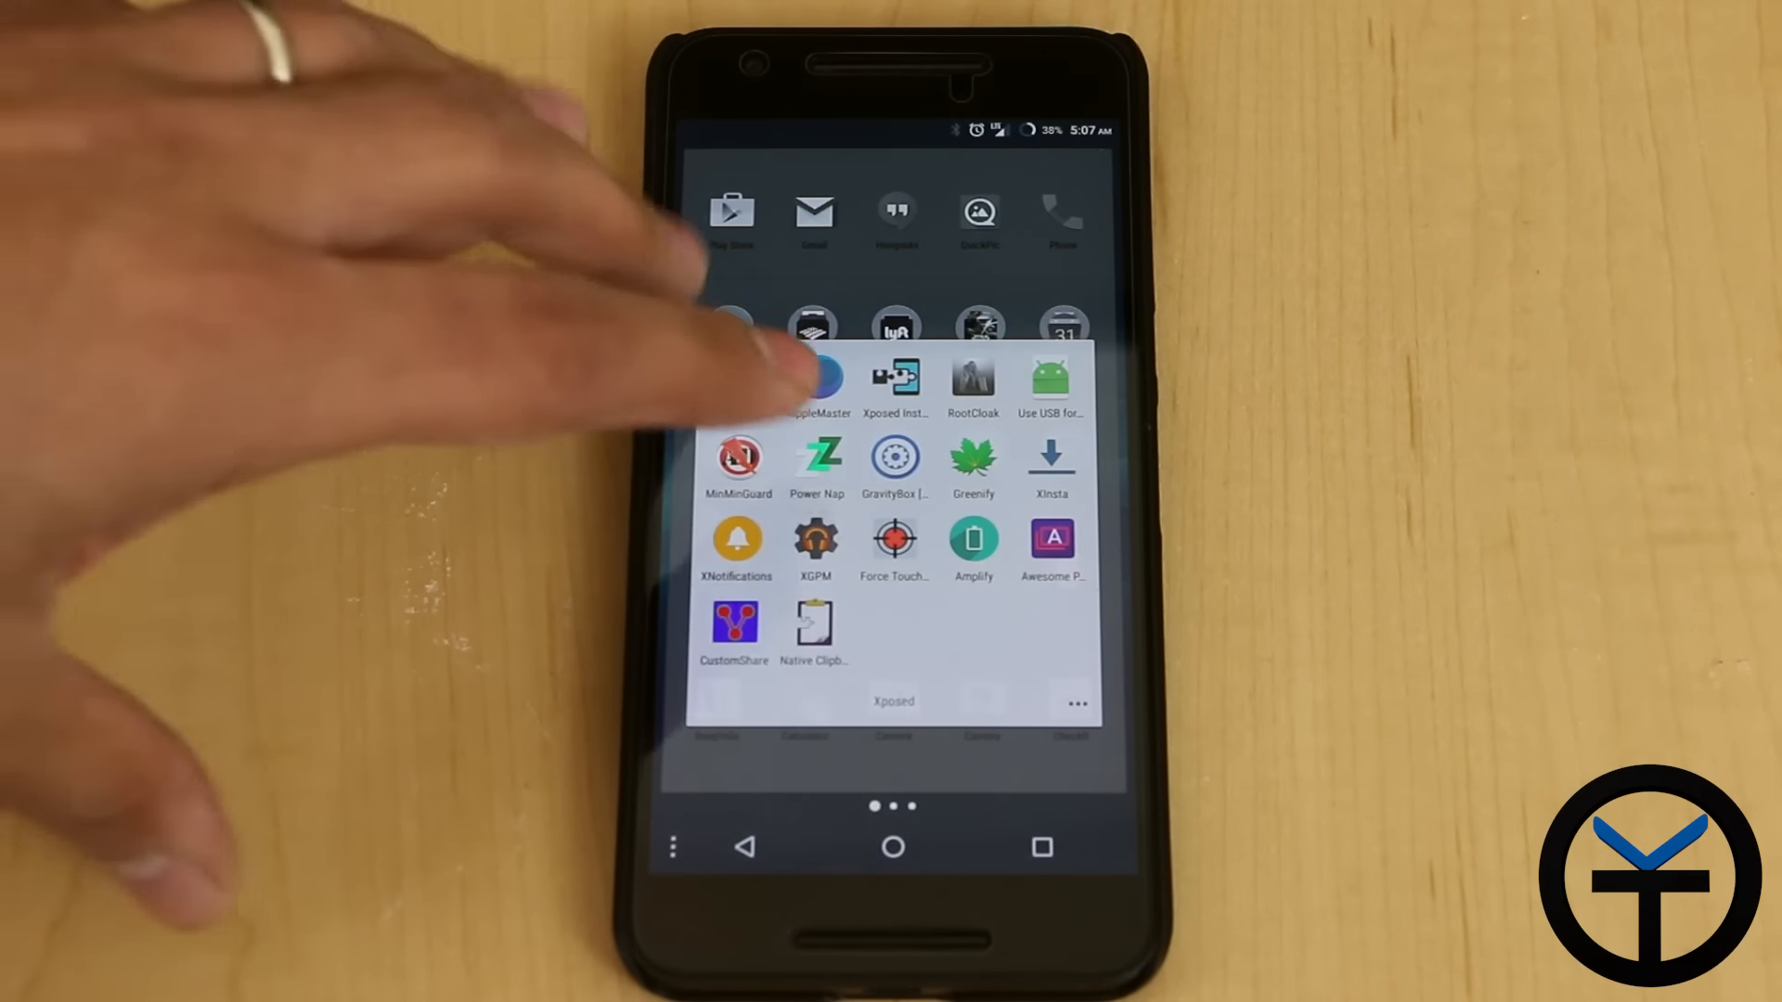
pyautogui.click(973, 540)
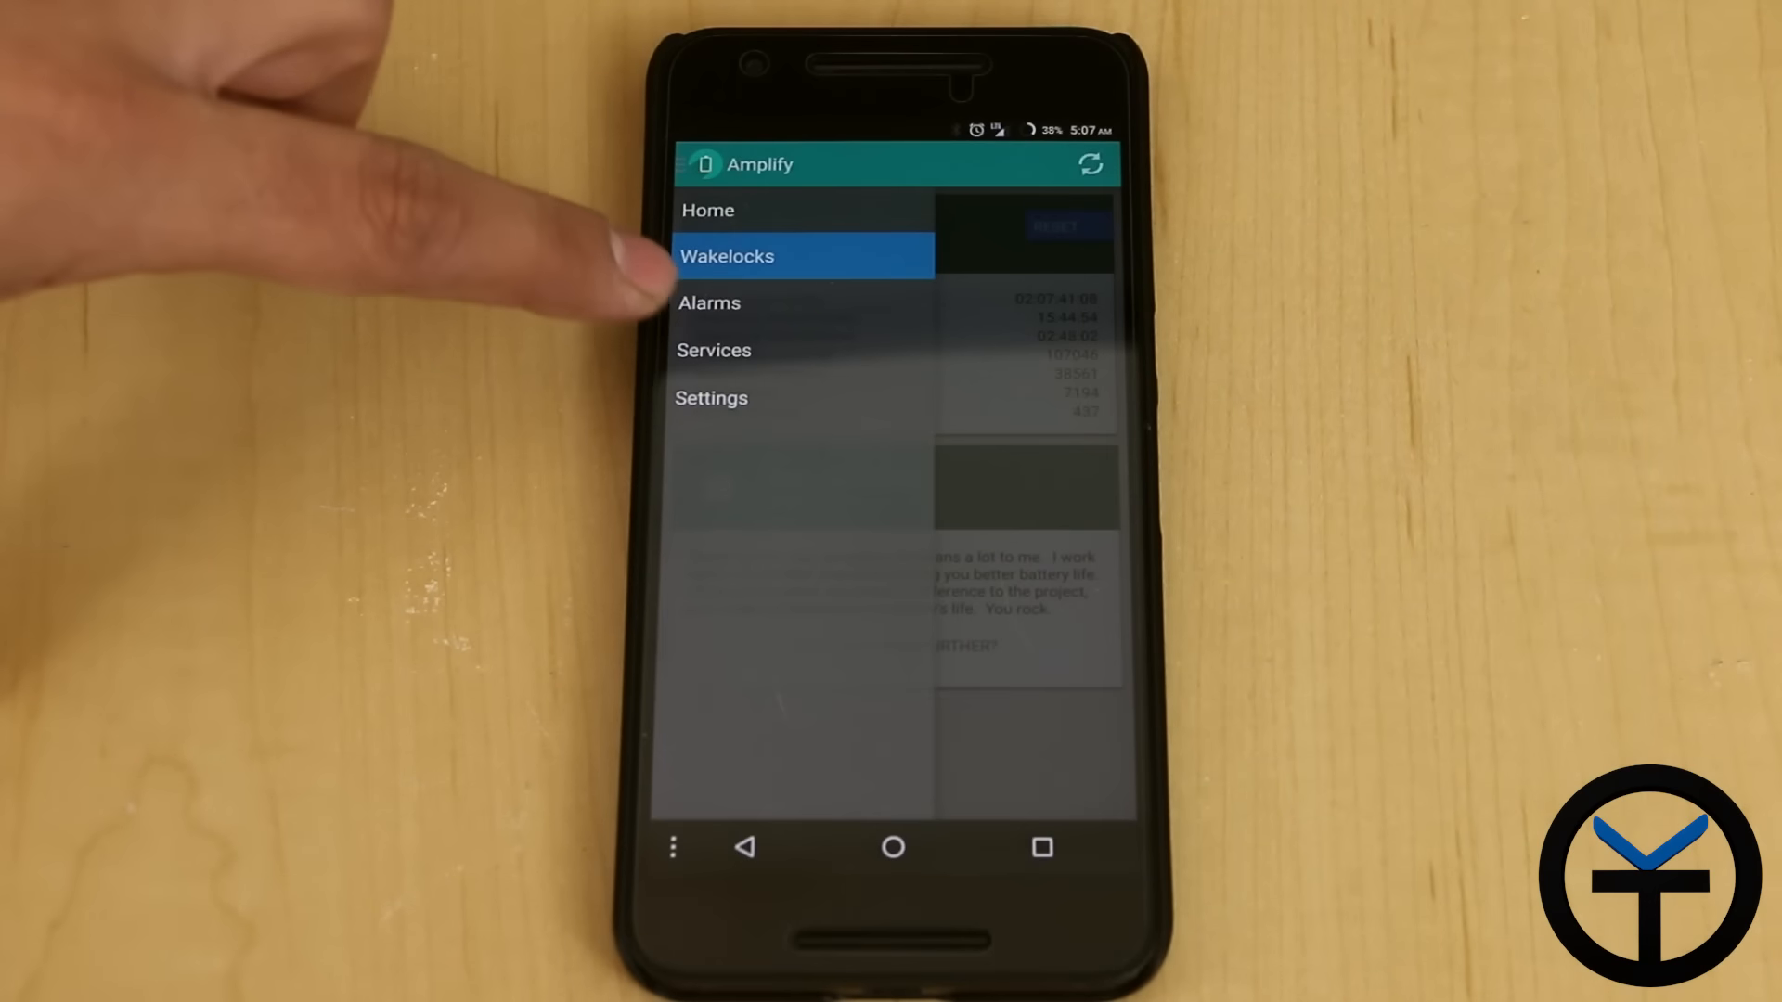
# View Amplify's alarms list grouped into Limited, Safe to limit and Unknown, then leave it
pyautogui.click(709, 303)
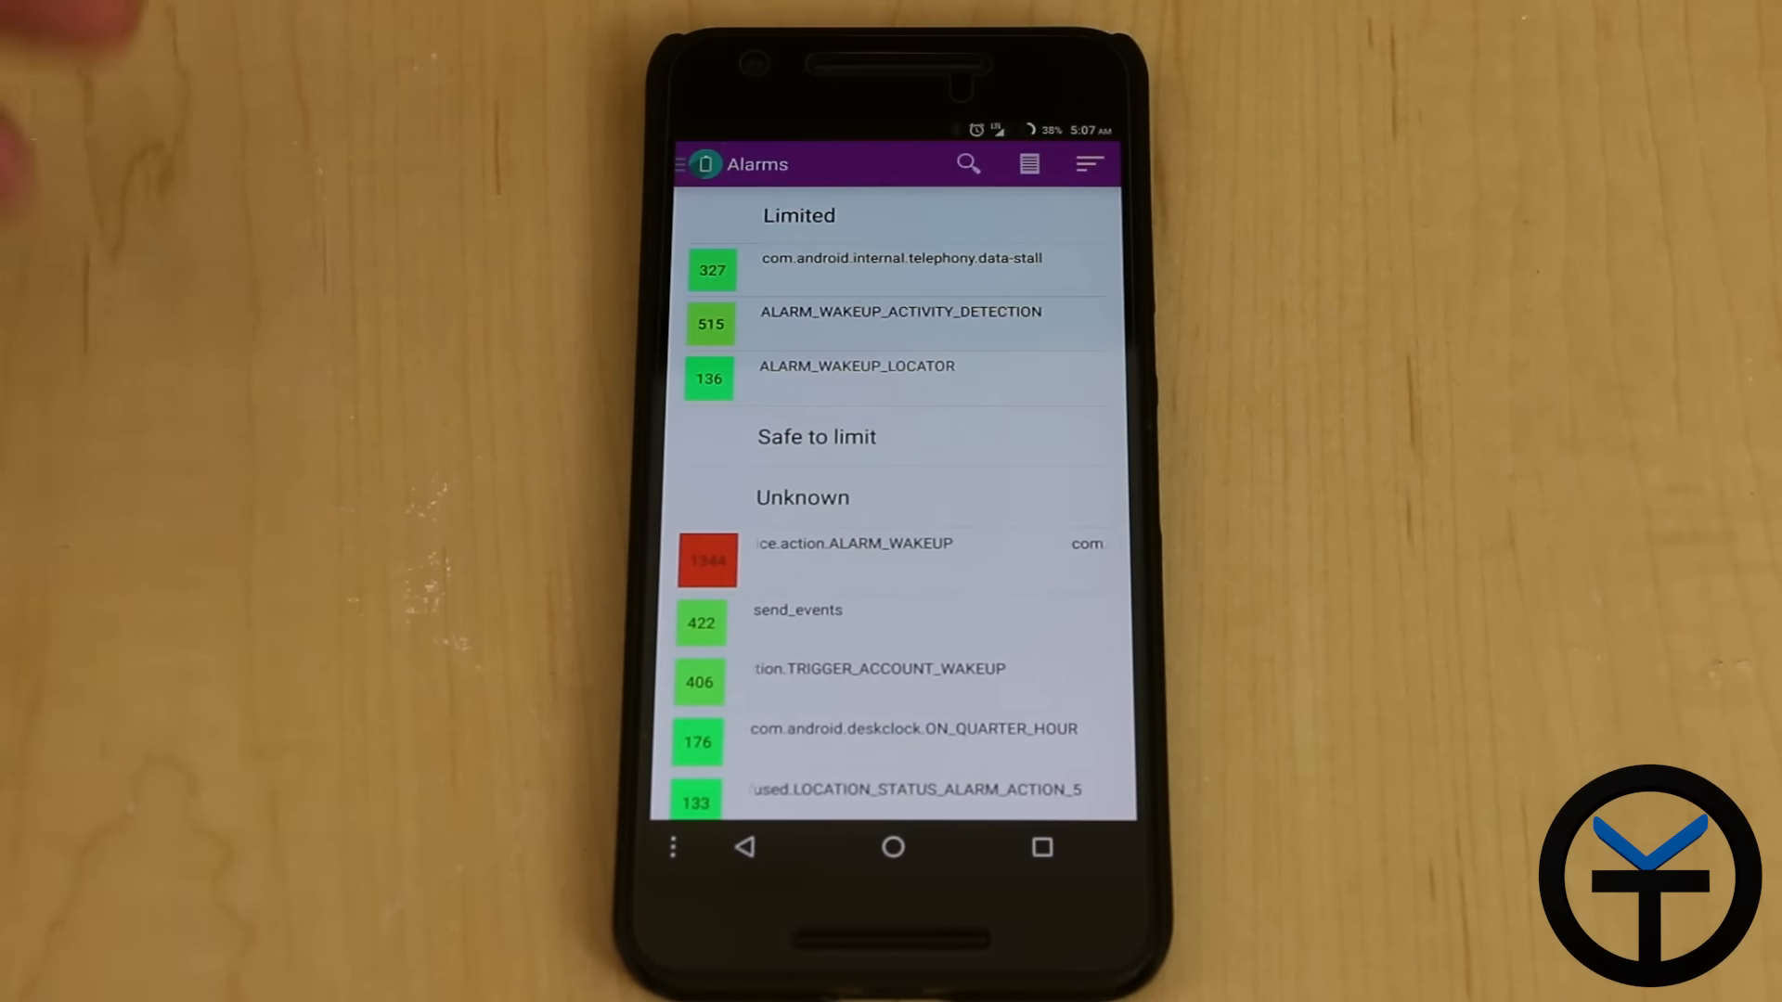
pyautogui.click(893, 846)
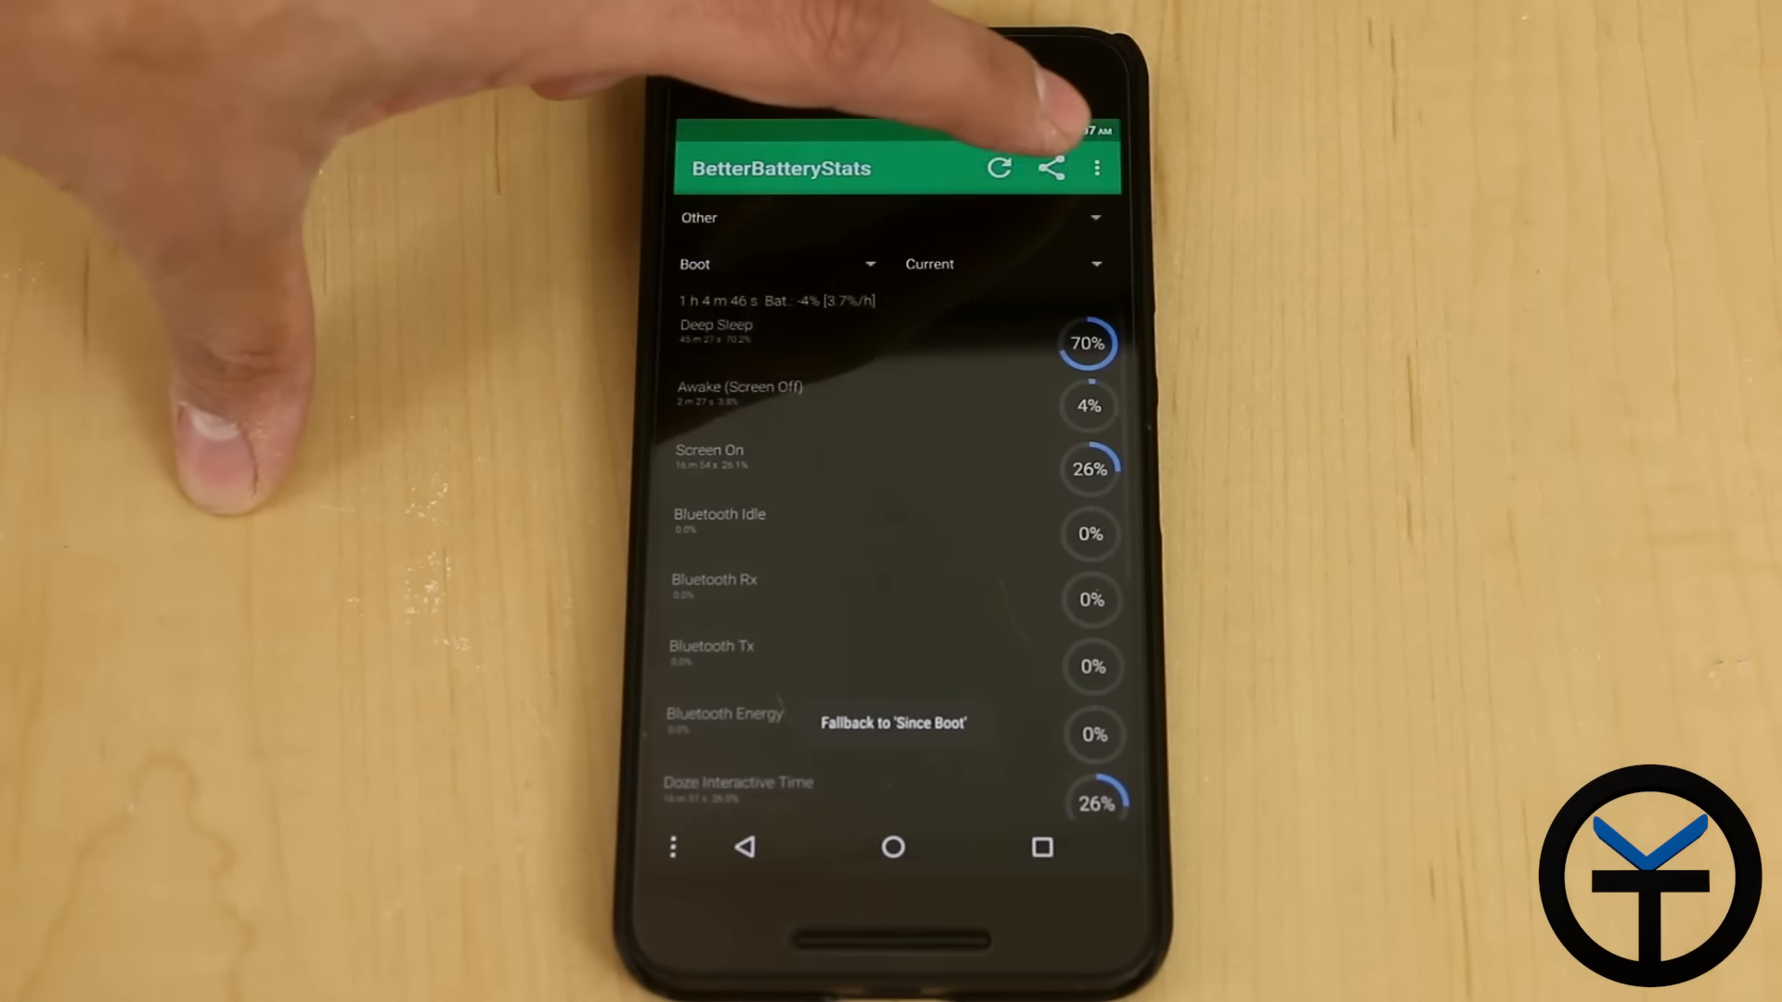
# View the Since Boot stats in BetterBatteryStats showing 70% deep sleep
pyautogui.click(1046, 169)
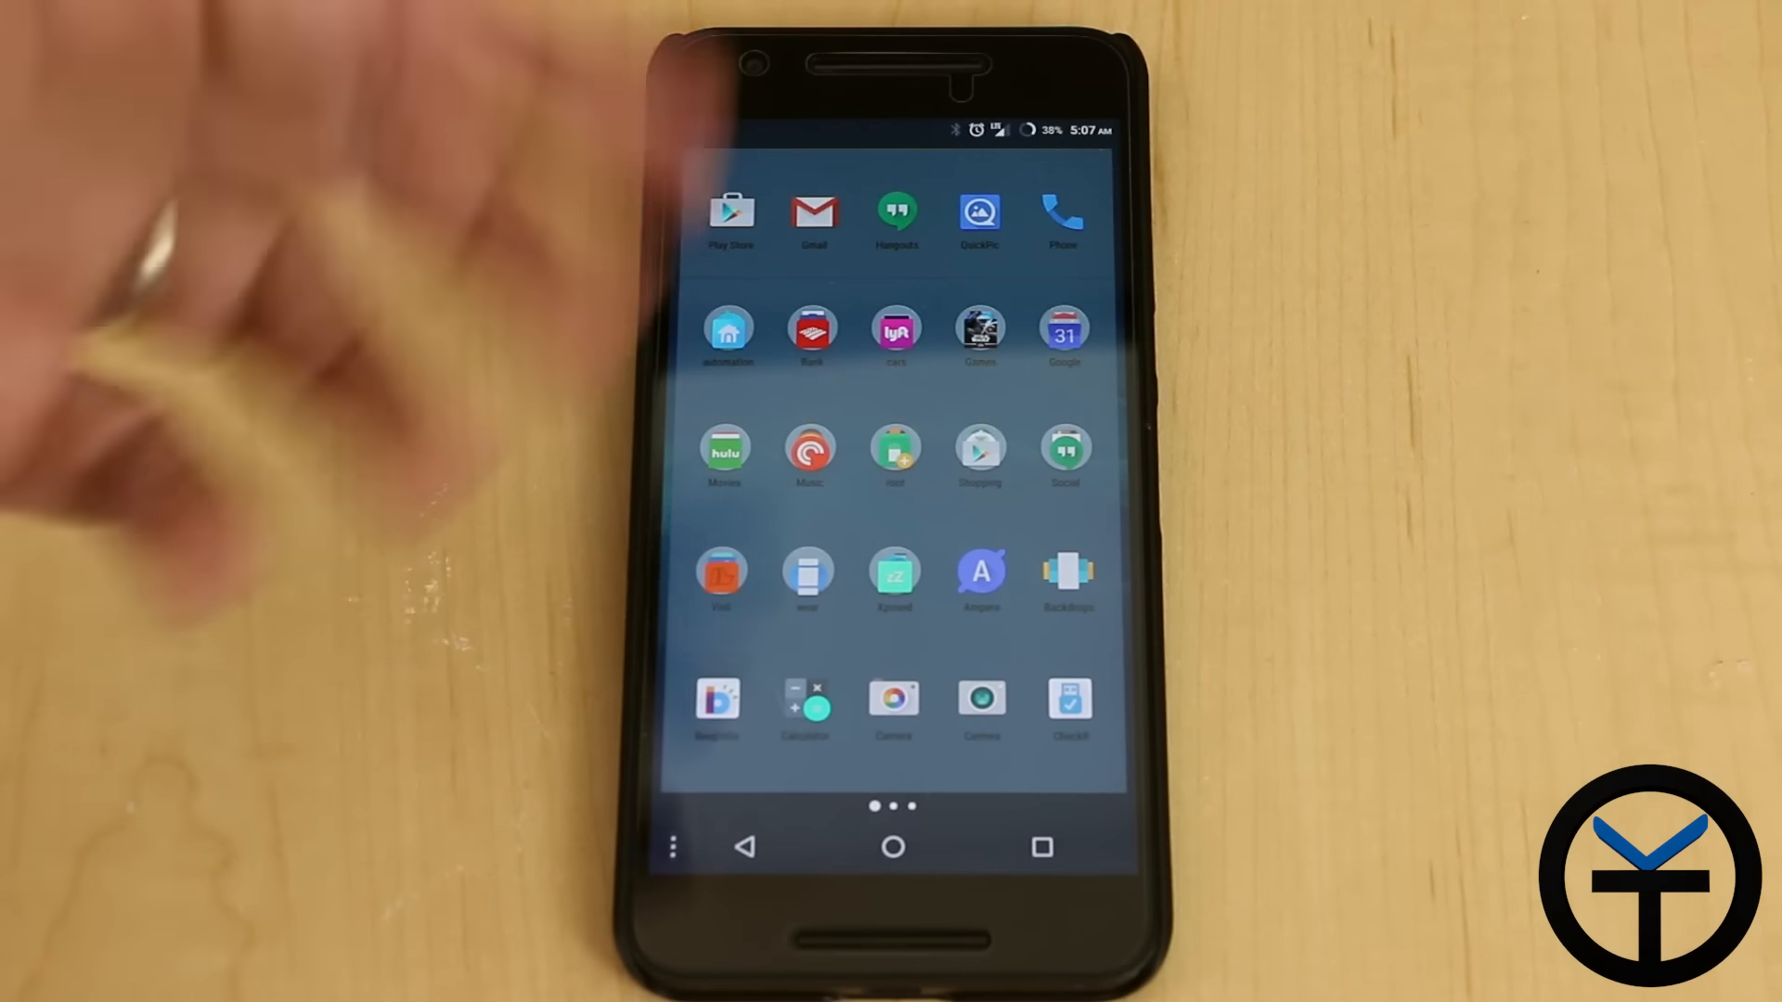
# Reopen Amplify from the Xposed folder on the home screen
pyautogui.click(895, 573)
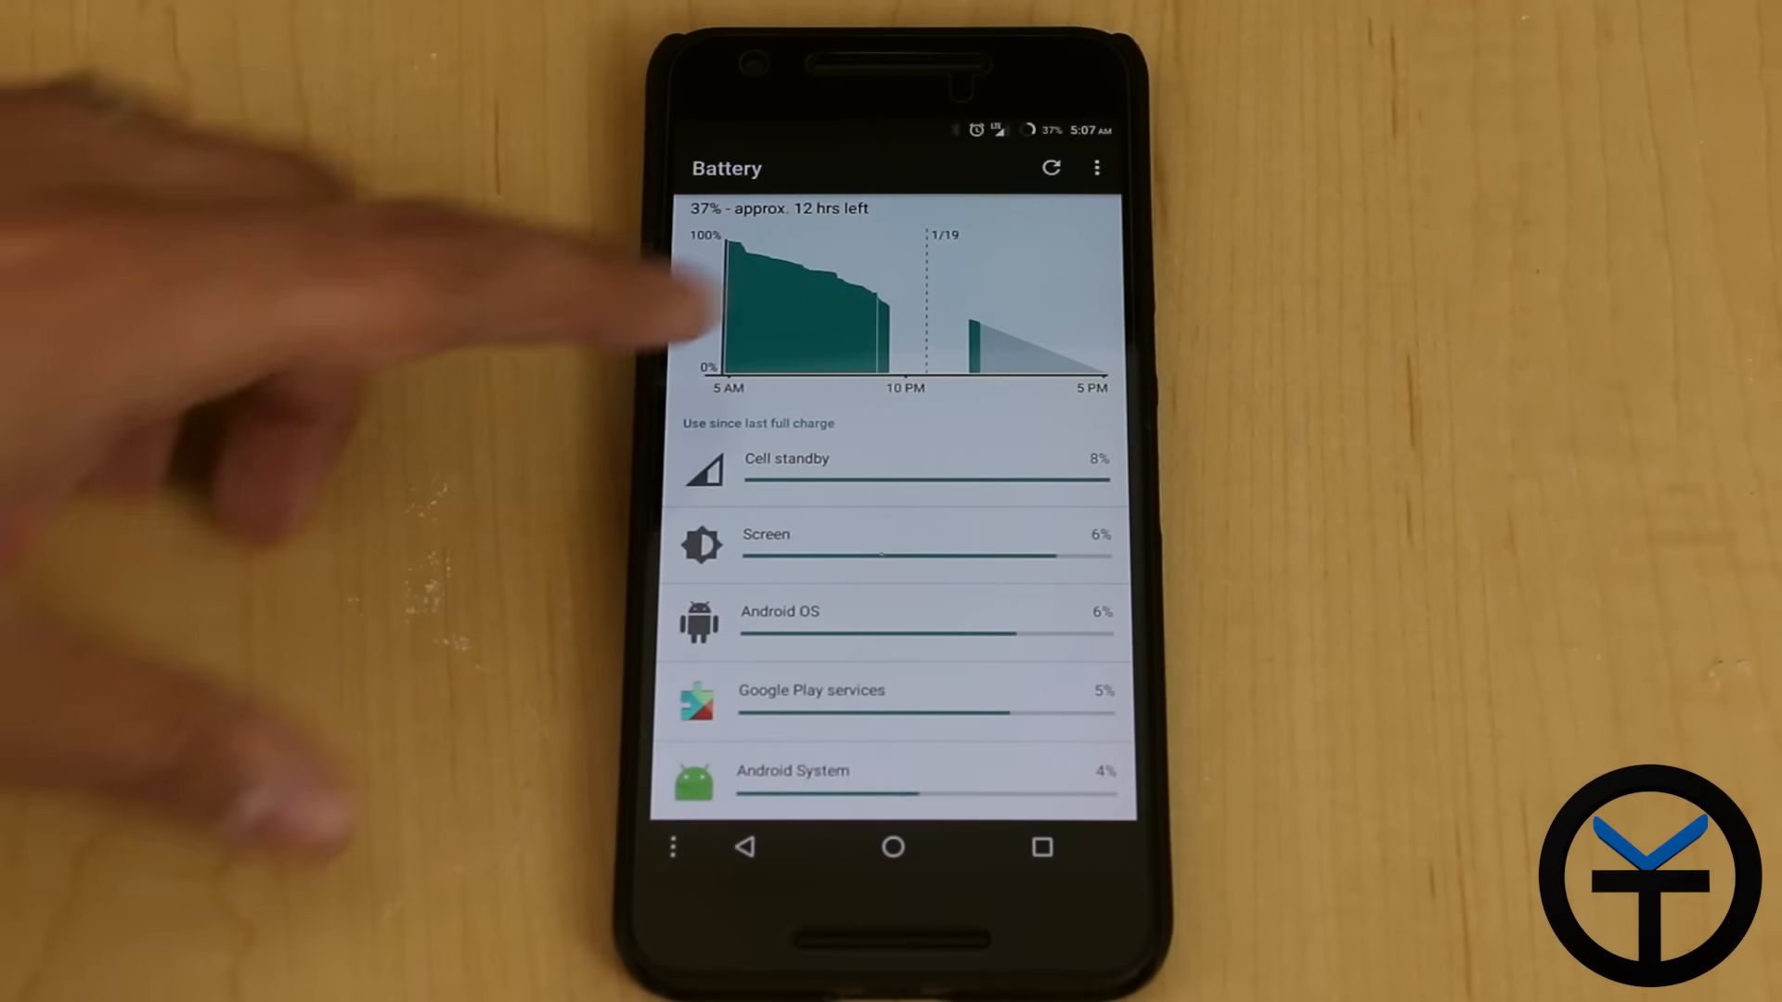
# Show the Battery history details graph for the charge at 37% with about 12 hours left
pyautogui.click(796, 307)
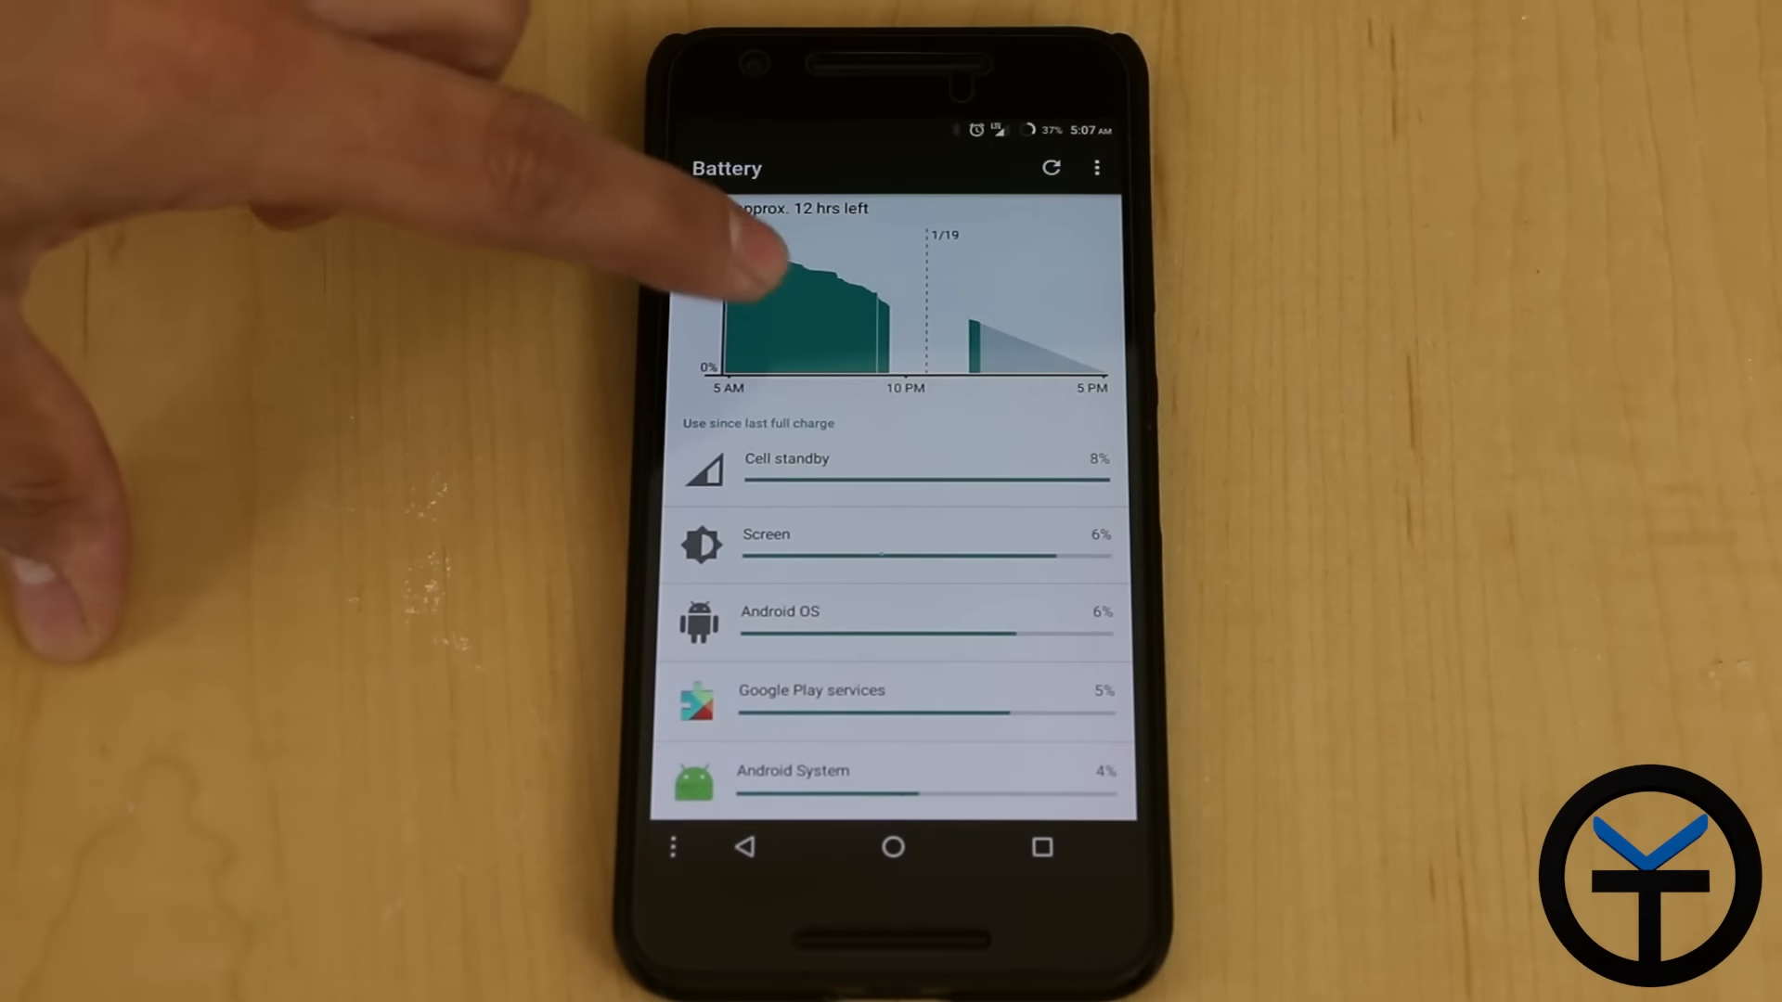
pyautogui.click(818, 284)
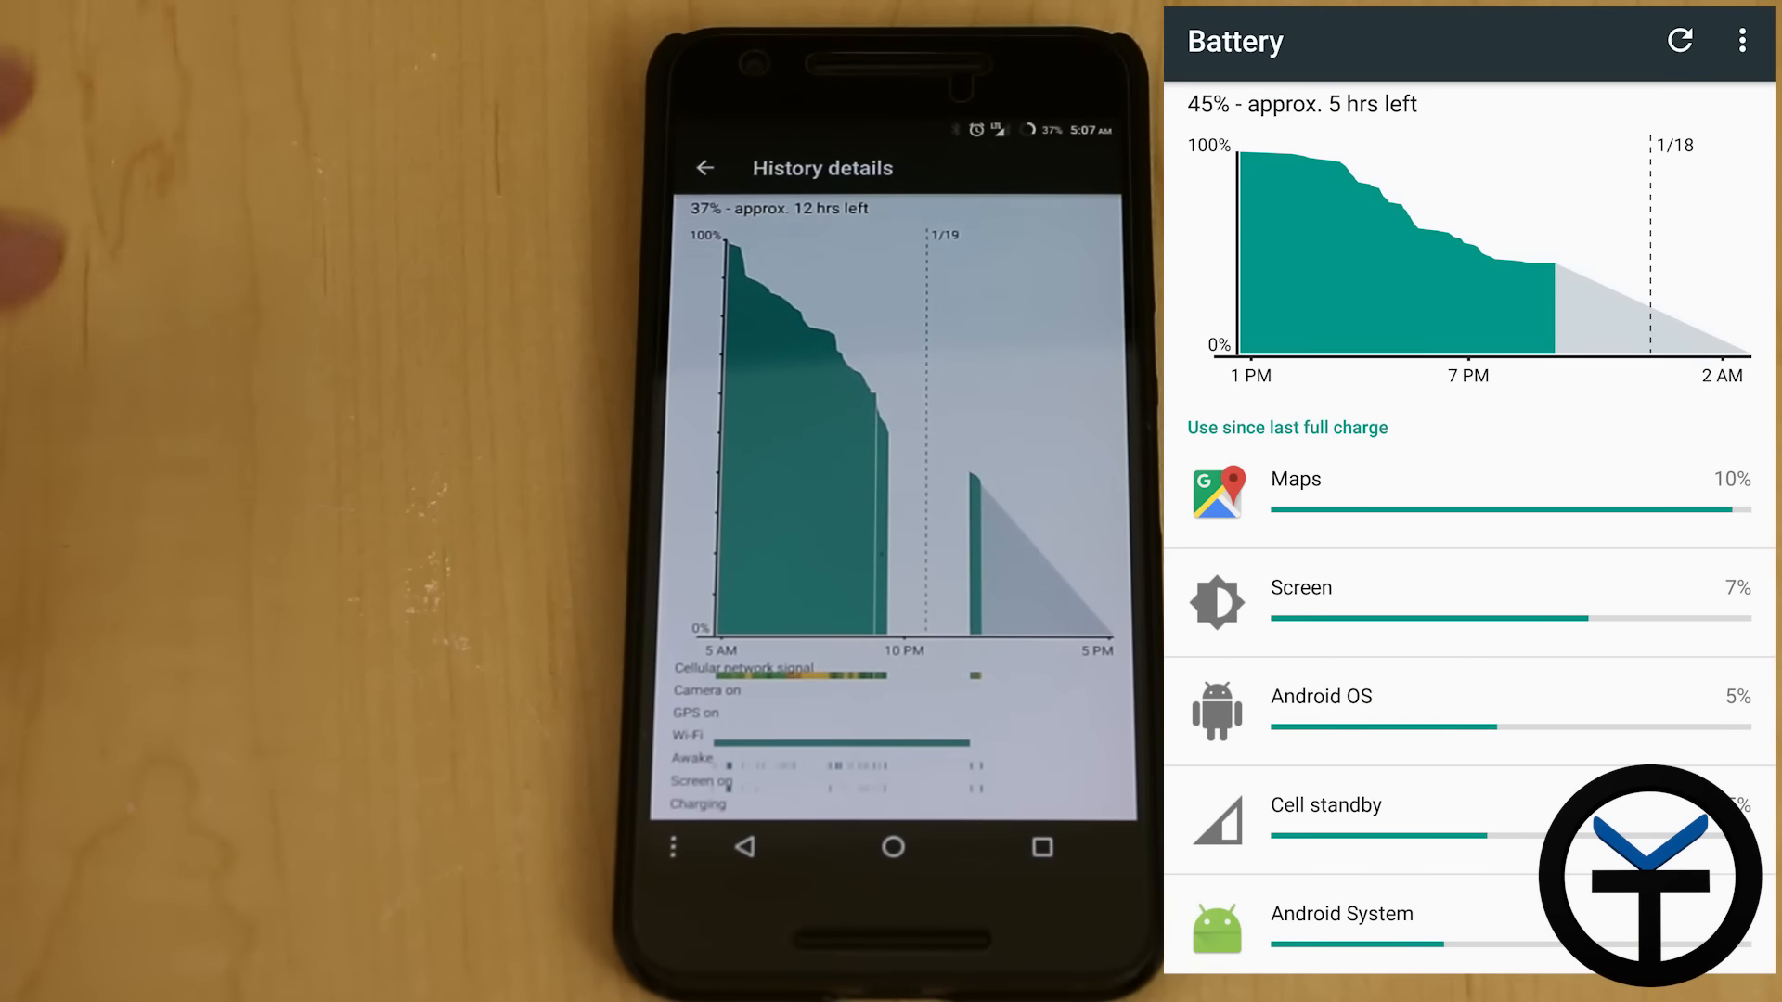
# Leave History details and return to the home screen
pyautogui.click(893, 846)
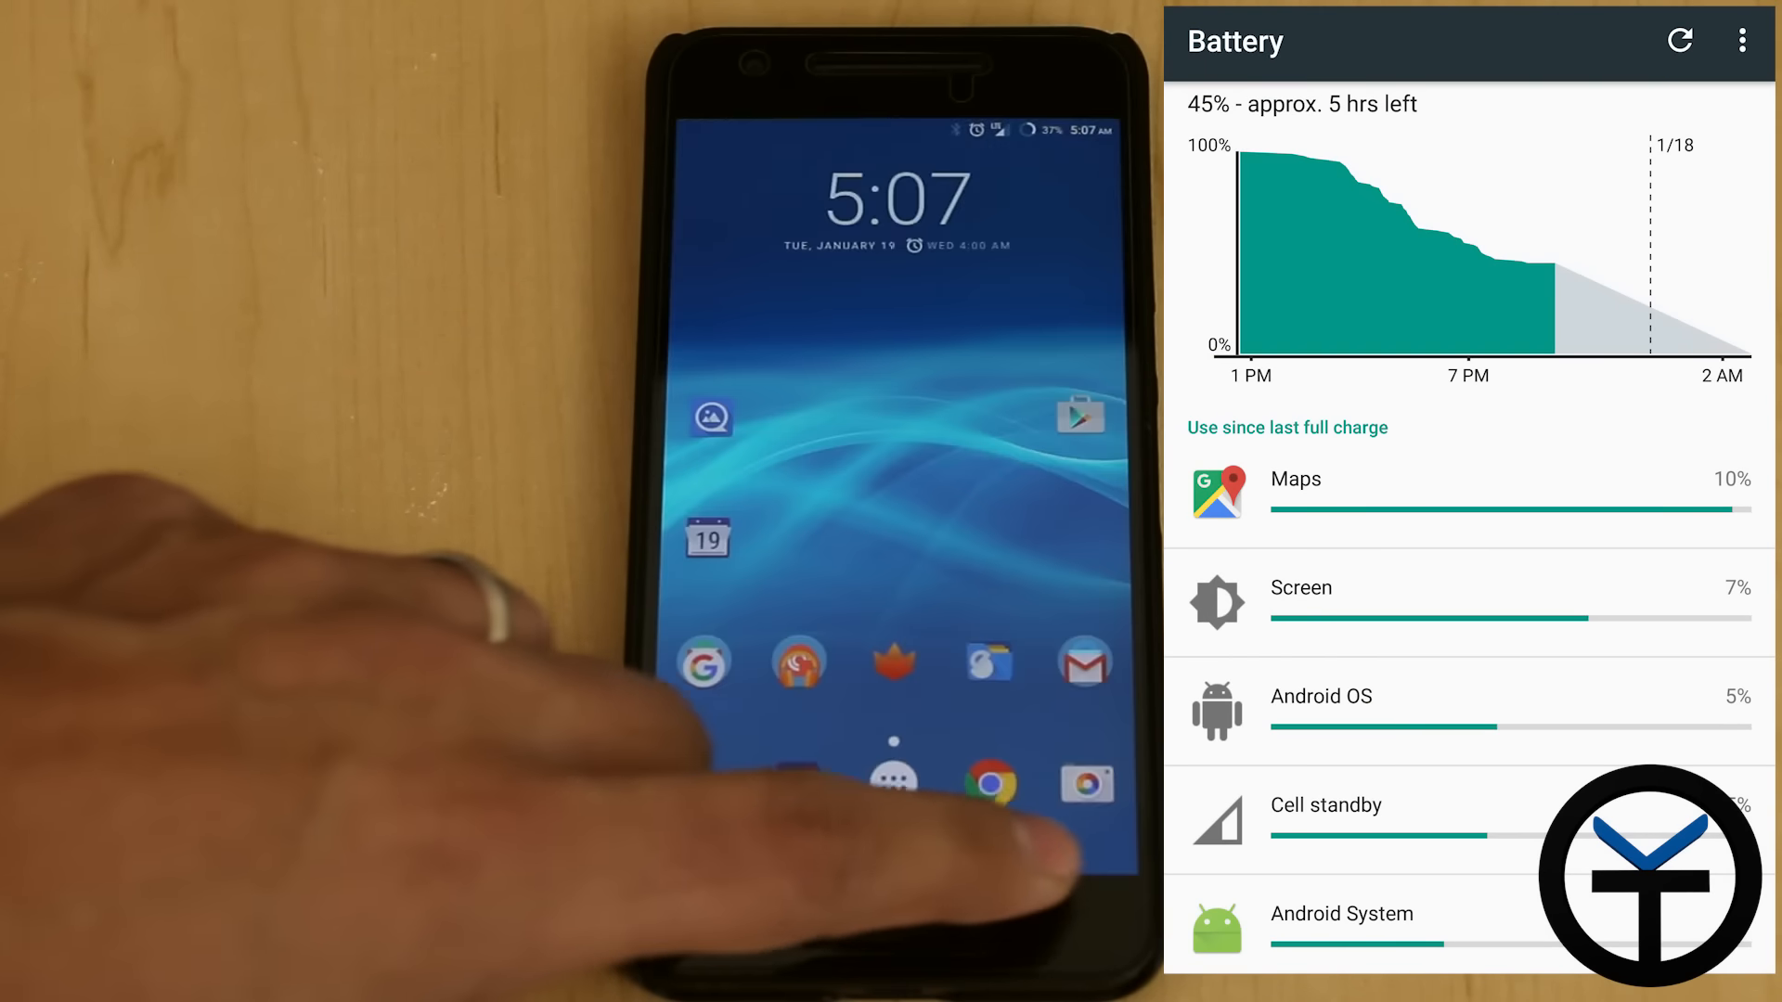